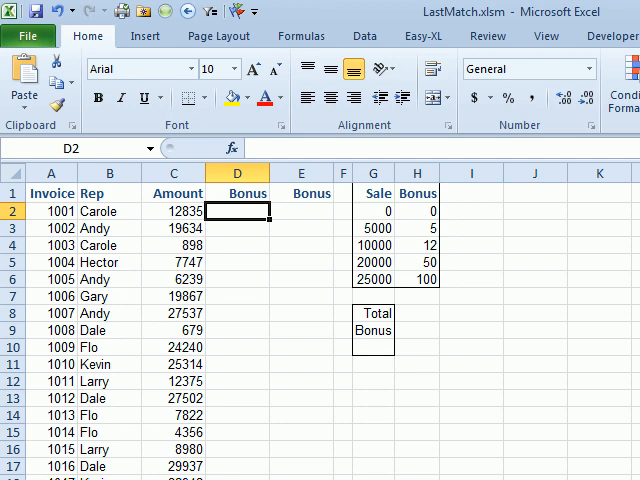
mouse_move(376, 262)
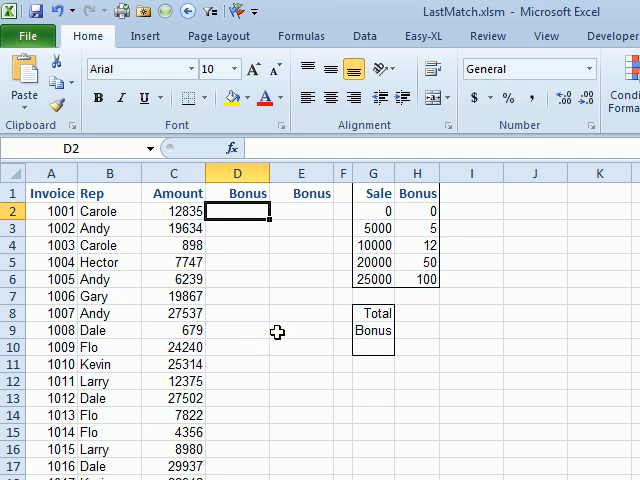
mouse_move(296, 332)
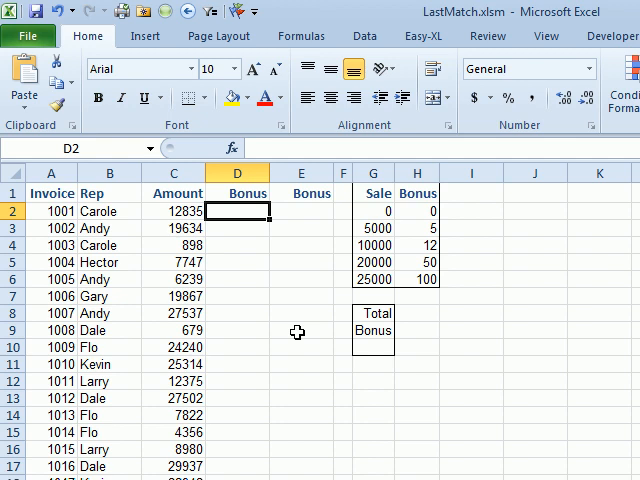
Step: Start a formula in D2 with an equals sign for the first invoice's bonus
text(=)
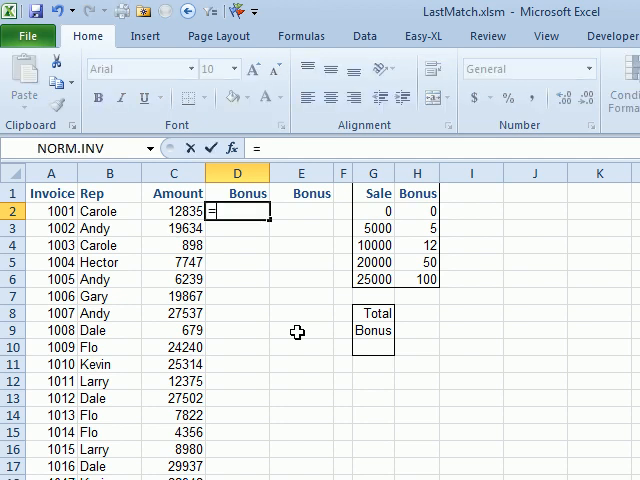
Step: Enter =VLOOKUP(C2,$G$2:$H$6,2) in D2, dropping the match-type argument, to return 12
text(=VLOOKUP(C2,G2:G6)
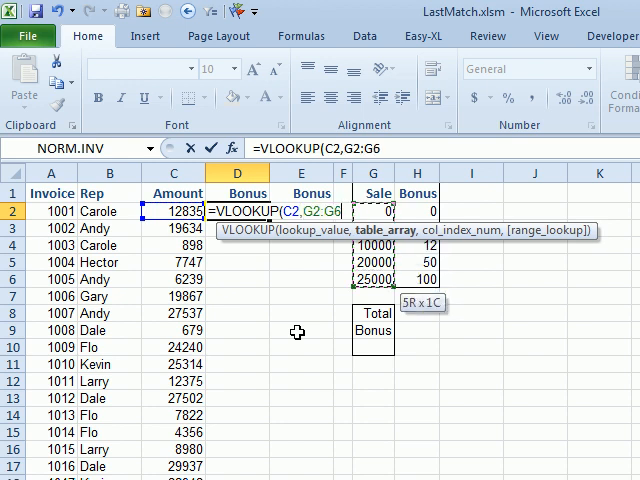
key(F4)
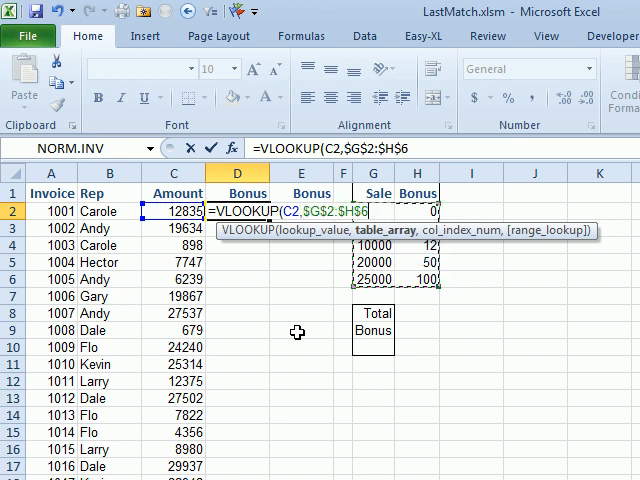
text(,2)
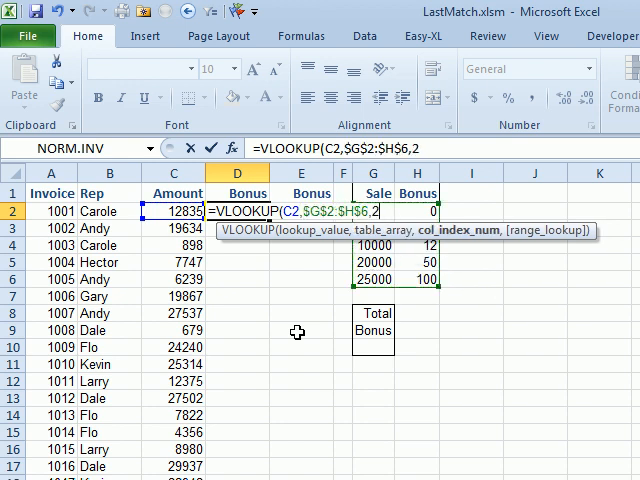
text(,)
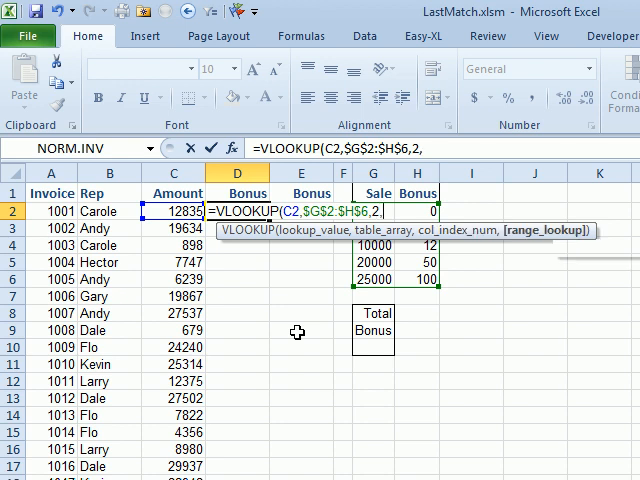
text(False))
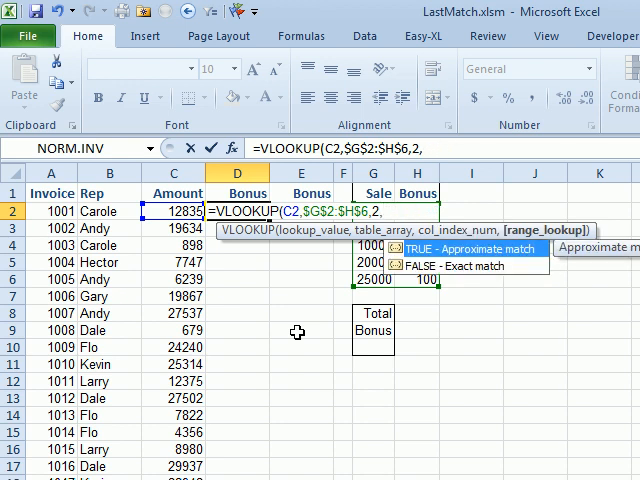
text(True)
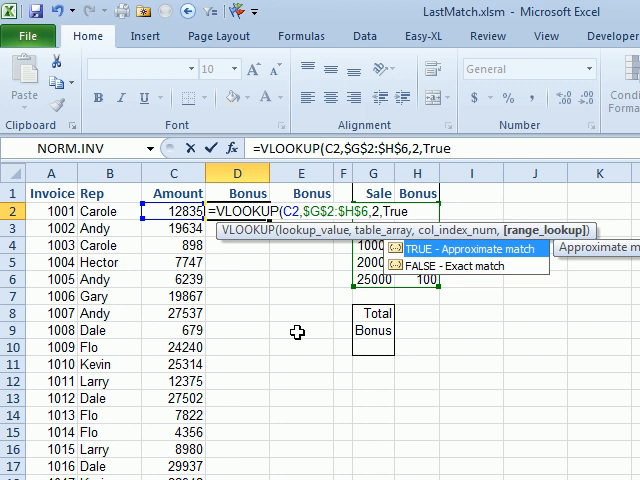
key(Backspace)
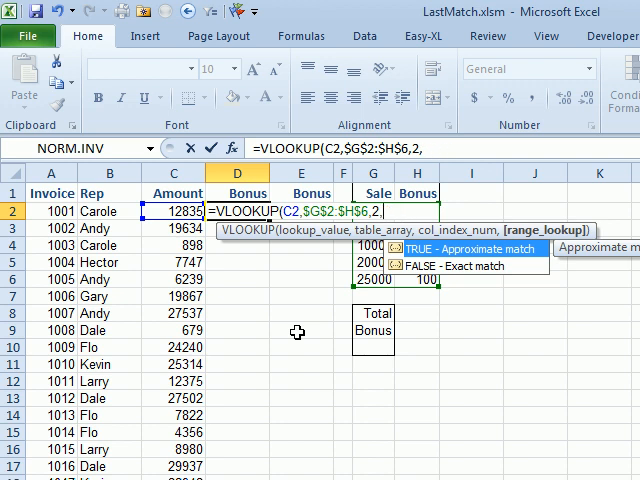
key(Enter)
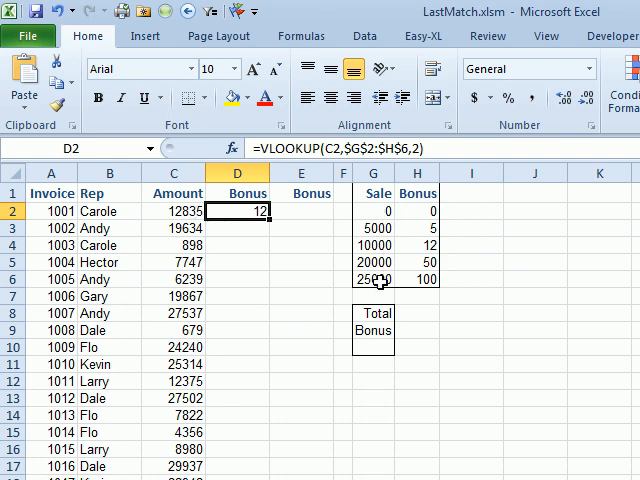
mouse_move(424, 244)
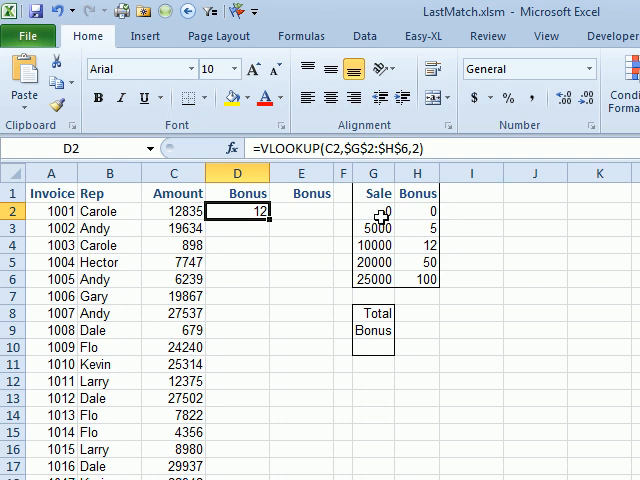
mouse_move(284, 224)
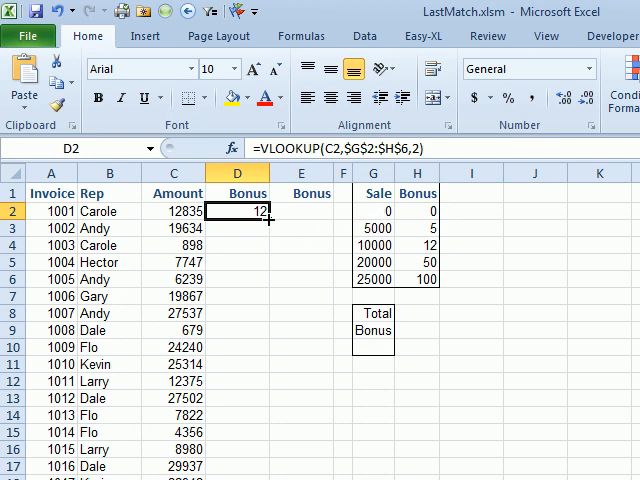
Step: Fill the VLOOKUP bonus formula from D2 down through the last invoice row
drag(236, 202, 236, 336)
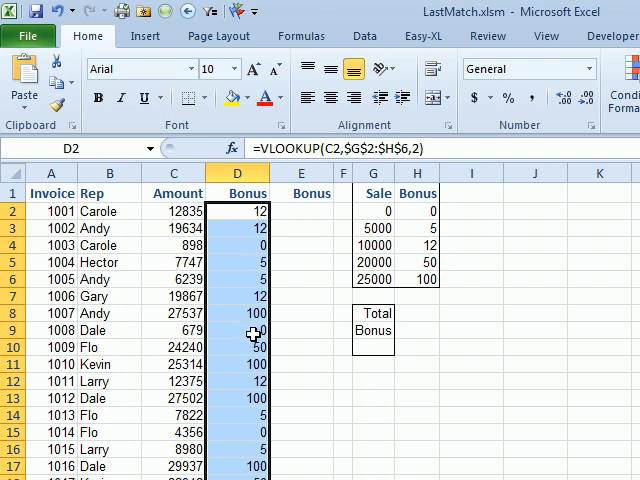
mouse_move(252, 360)
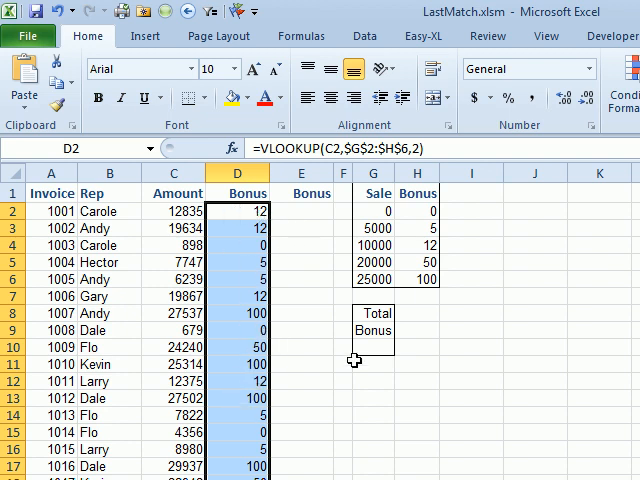
mouse_move(248, 296)
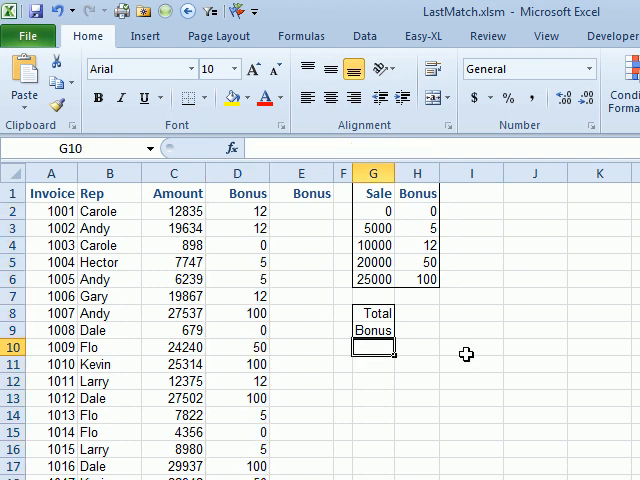
text(=SUM()
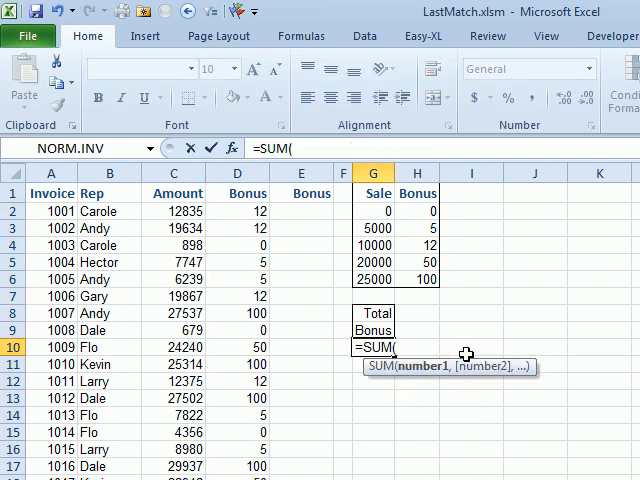
text(VLOOKUP)
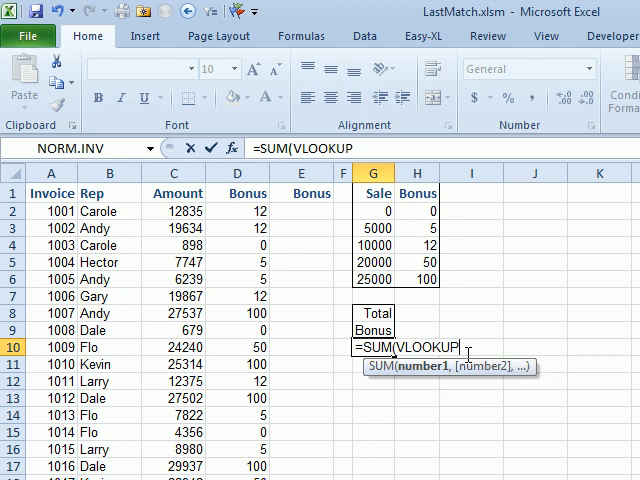
key(Escape)
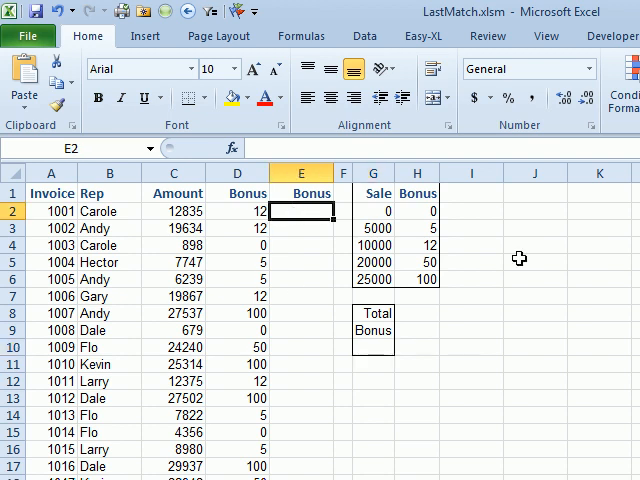
Step: Enter =LOOKUP(C2,$G$2:$G$6,$H$2:$H$6) in E2 so the first invoice's bonus shows 12
text(=LOOKUP()
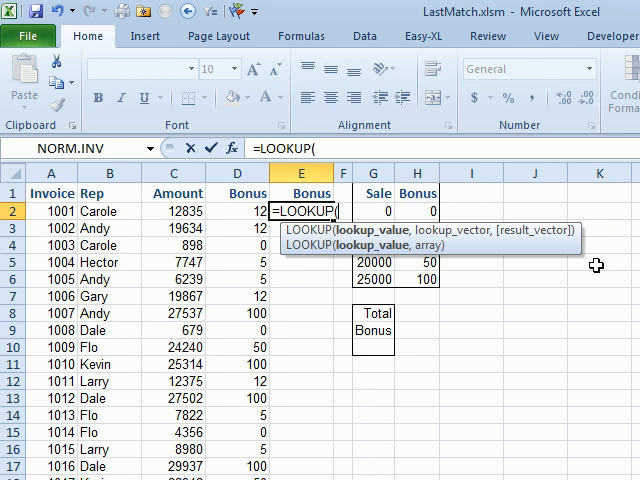
click(176, 212)
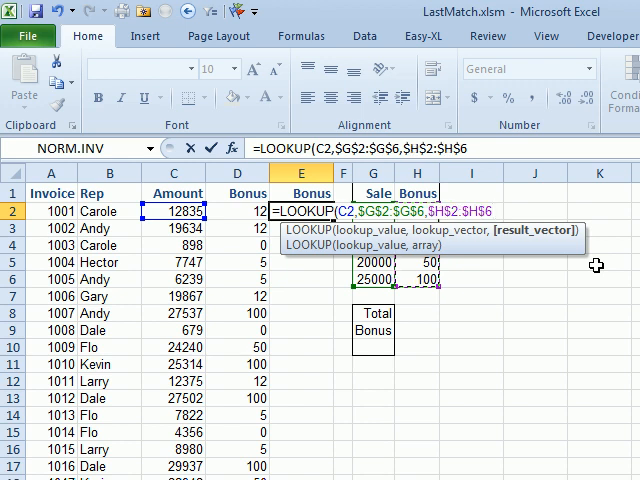
key(Enter)
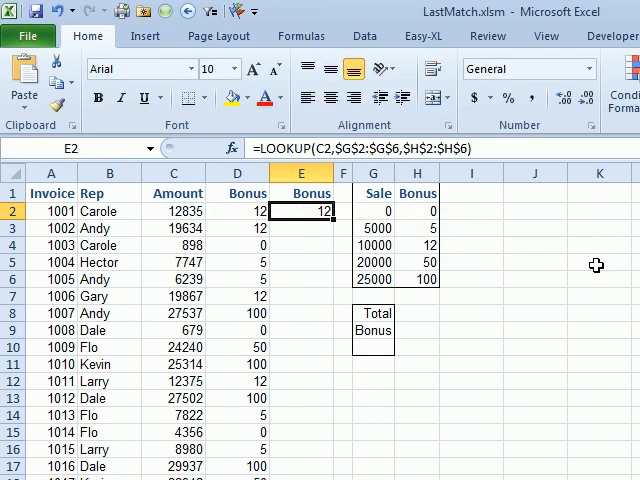
mouse_move(336, 224)
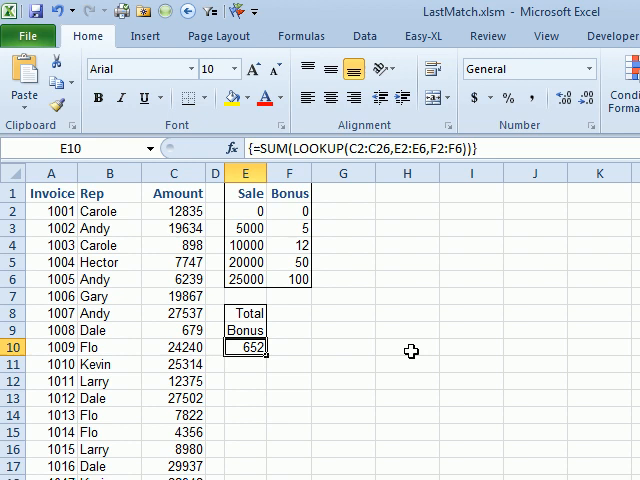
Step: Show the colour-coded ranges of the SUM(LOOKUP) total in E10, then go to the helper-column sheet
double_click(246, 348)
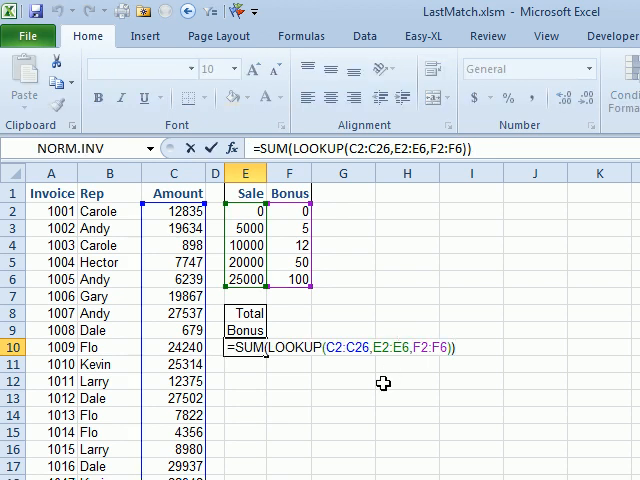
mouse_move(156, 372)
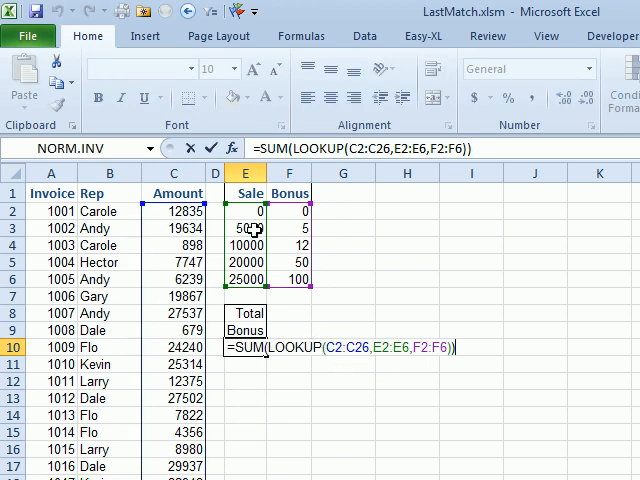
mouse_move(248, 278)
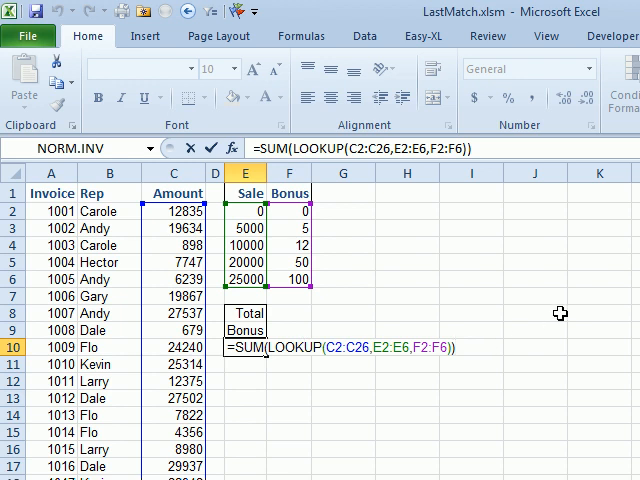
key(Ctrl+Shift+Enter)
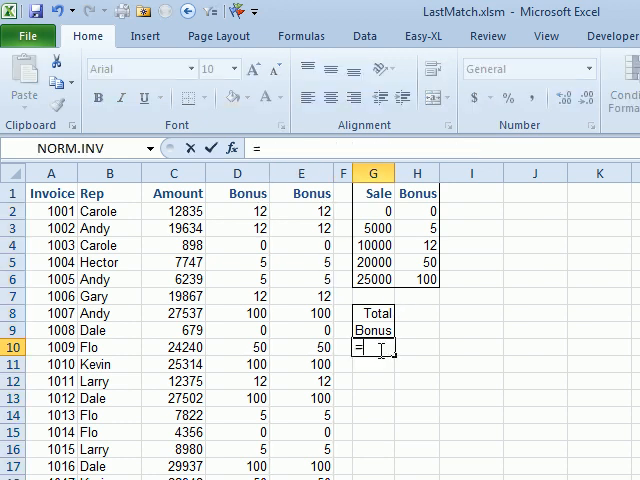
Step: Sum the per-invoice bonus column with a SUM formula on the helper sheet
text(=sum(G4)
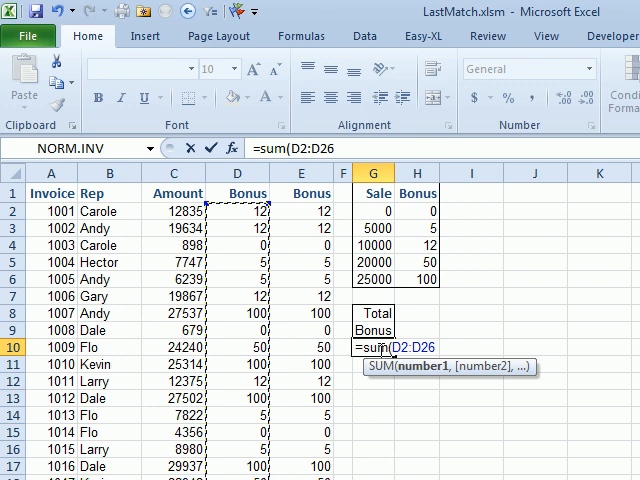
key(Enter)
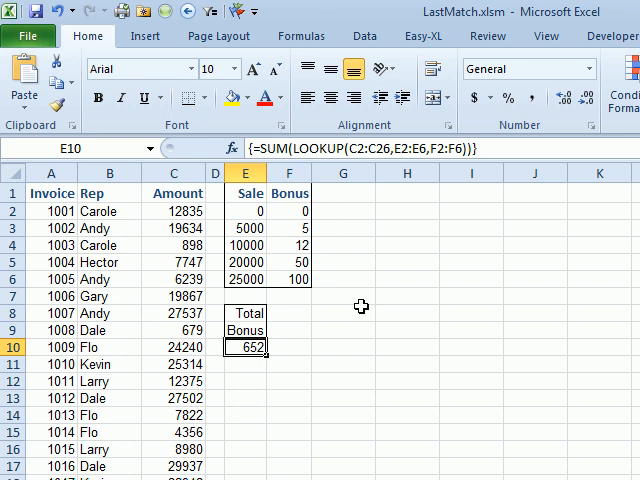
mouse_move(364, 308)
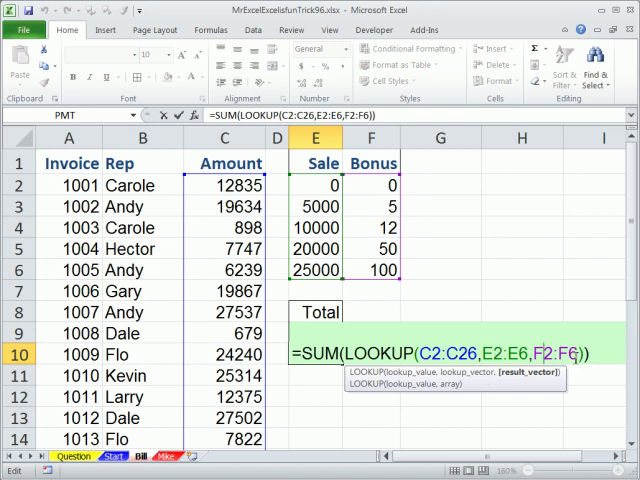
mouse_move(390, 300)
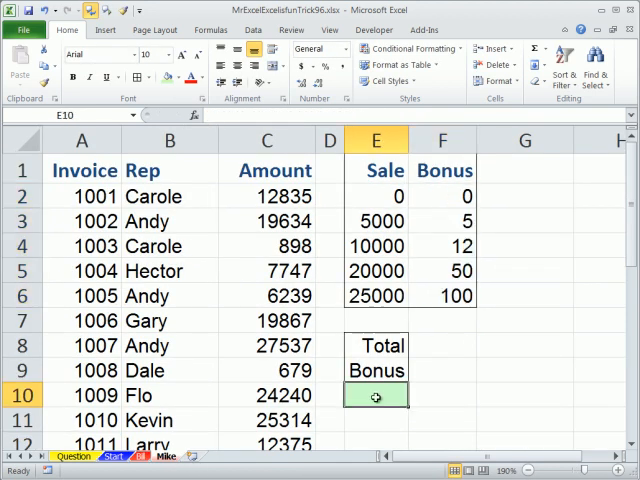
Step: Enter =SUMPRODUCT(LOOKUP(C2:C26,E2:F6)) in E10 to total the bonuses as 652
text(=s)
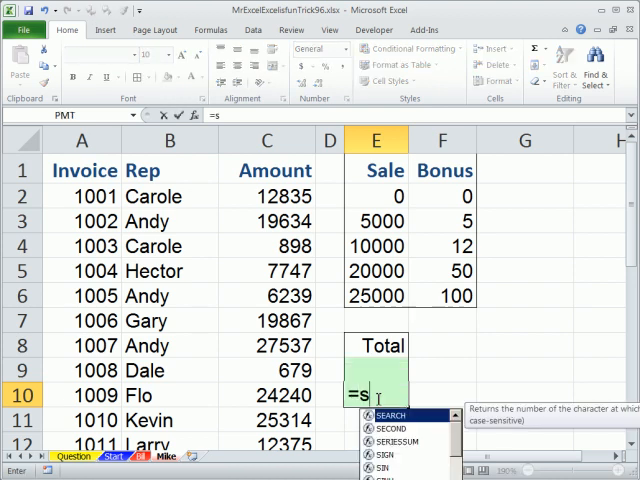
text(SUMPRODUCT()
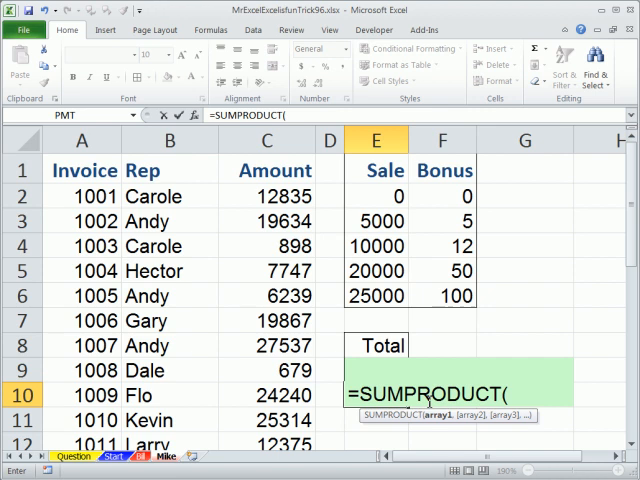
text(lo)
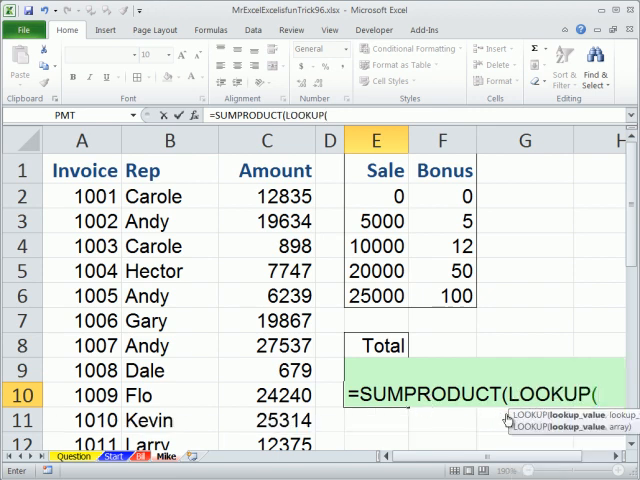
click(276, 196)
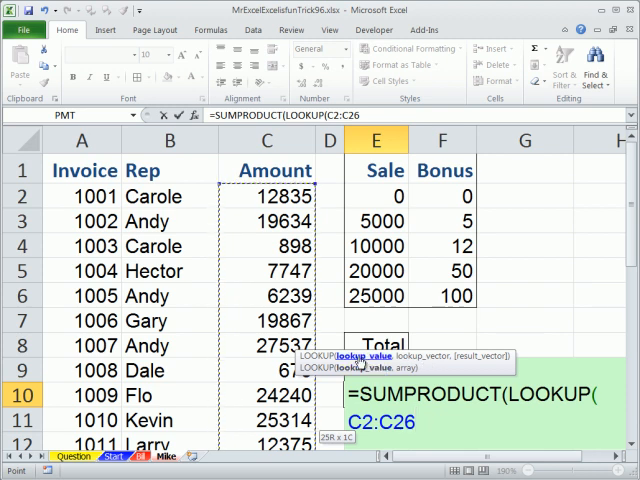
text(,E2:F6)
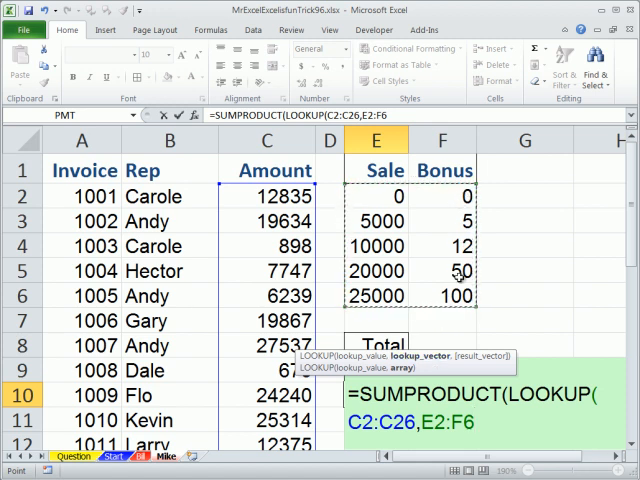
mouse_move(464, 366)
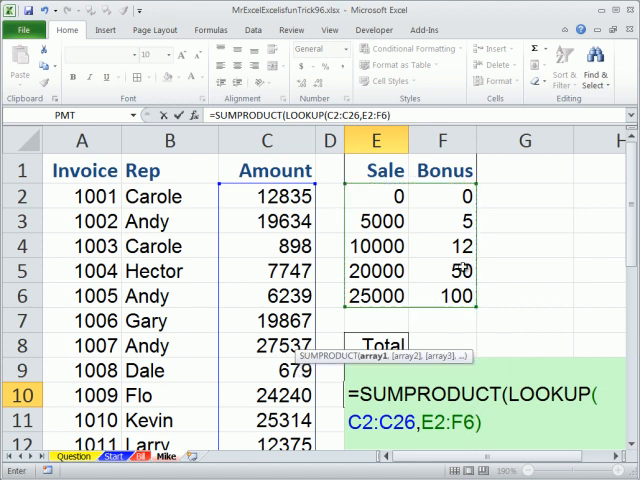
key(Enter)
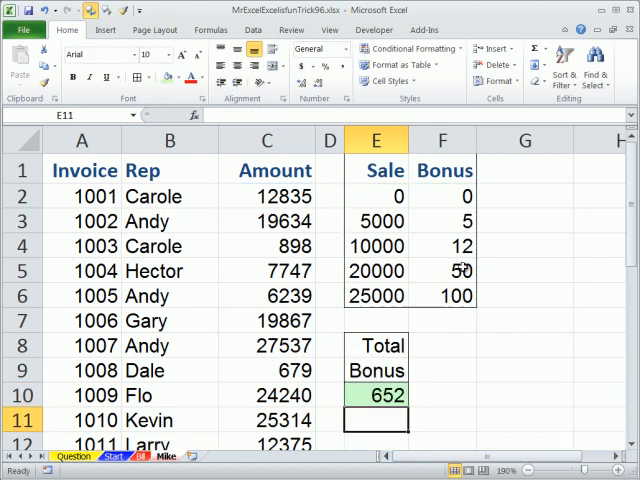
click(376, 396)
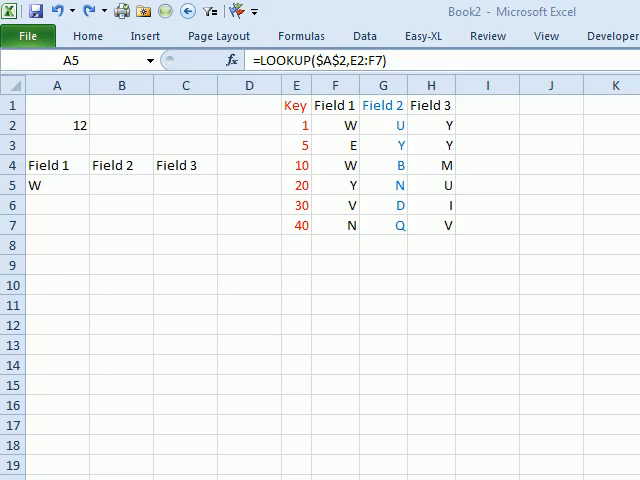
mouse_move(288, 272)
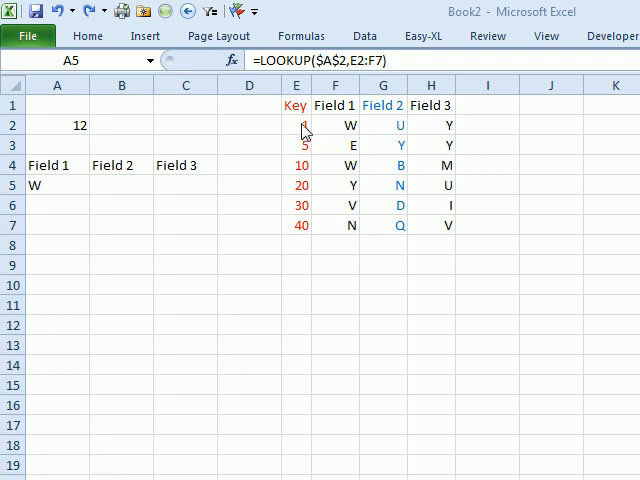
Step: Enter =LOOKUP($A$2,E2:F7) in A5 and copy it to B5 and C5, returning W, B and M for key 12
drag(296, 126, 400, 184)
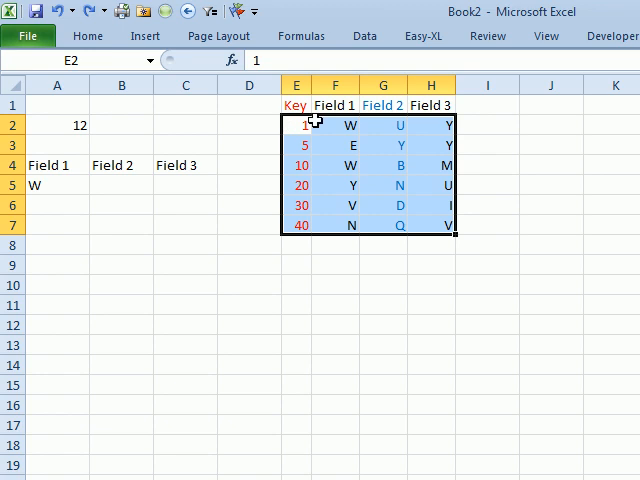
mouse_move(408, 208)
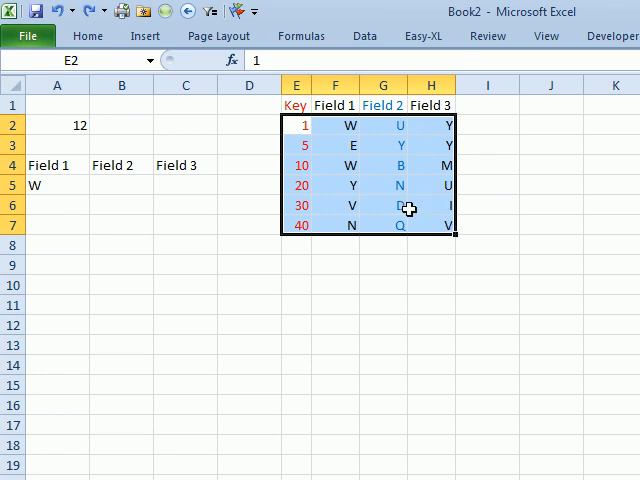
mouse_move(360, 176)
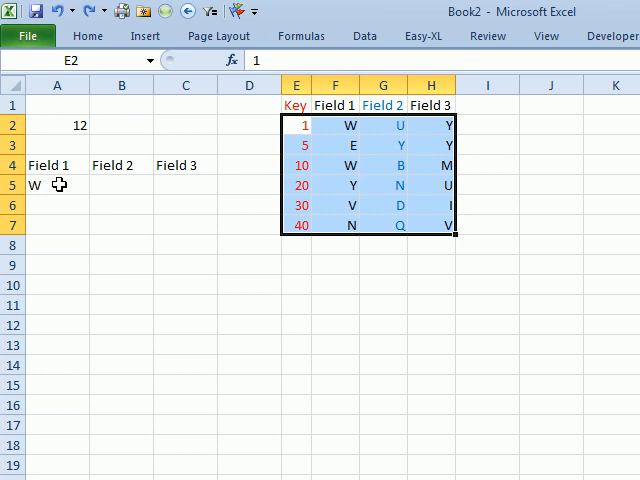
text(=LOOKUP($A$2,E2:F7))
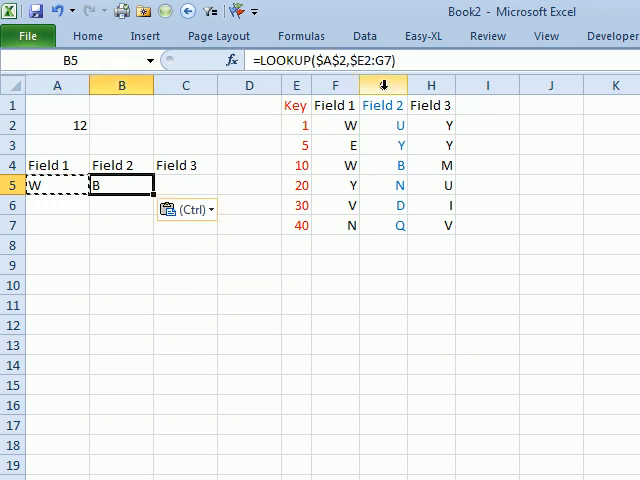
click(184, 184)
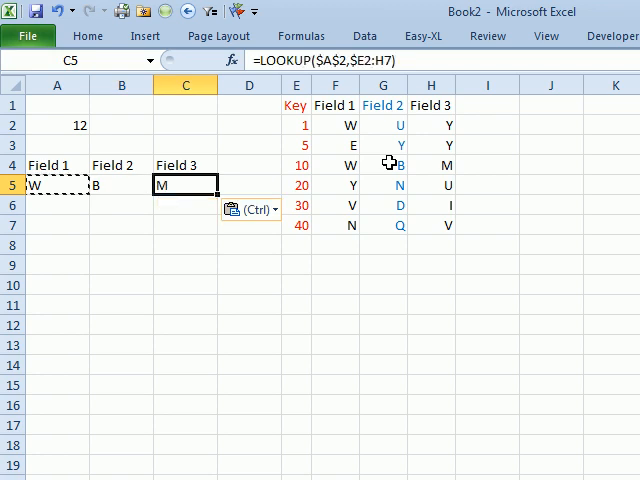
mouse_move(384, 212)
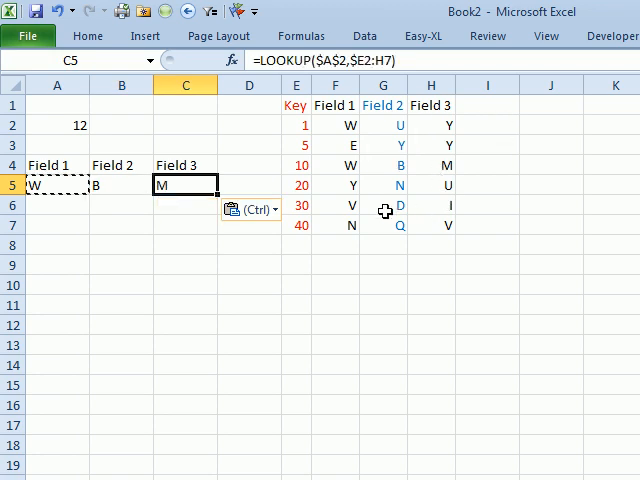
mouse_move(296, 272)
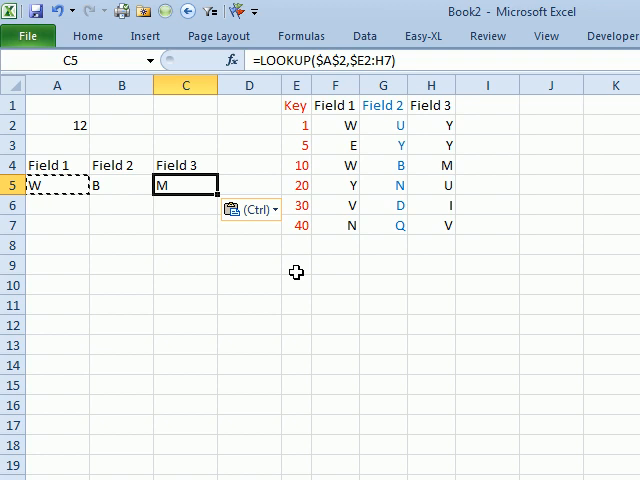